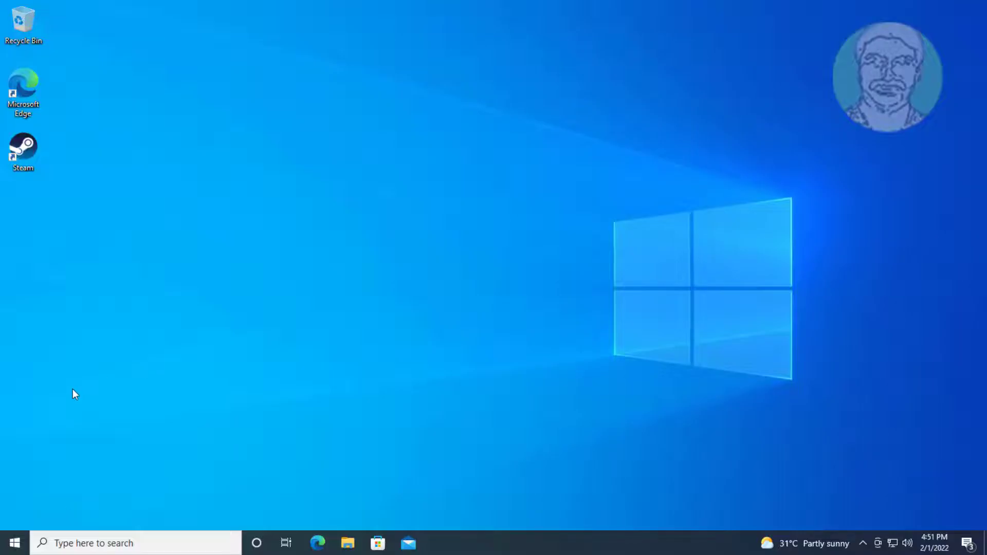
- Search for 'cmd' so Command Prompt appears as the best match
{"action": "type", "text": "command Prompt"}
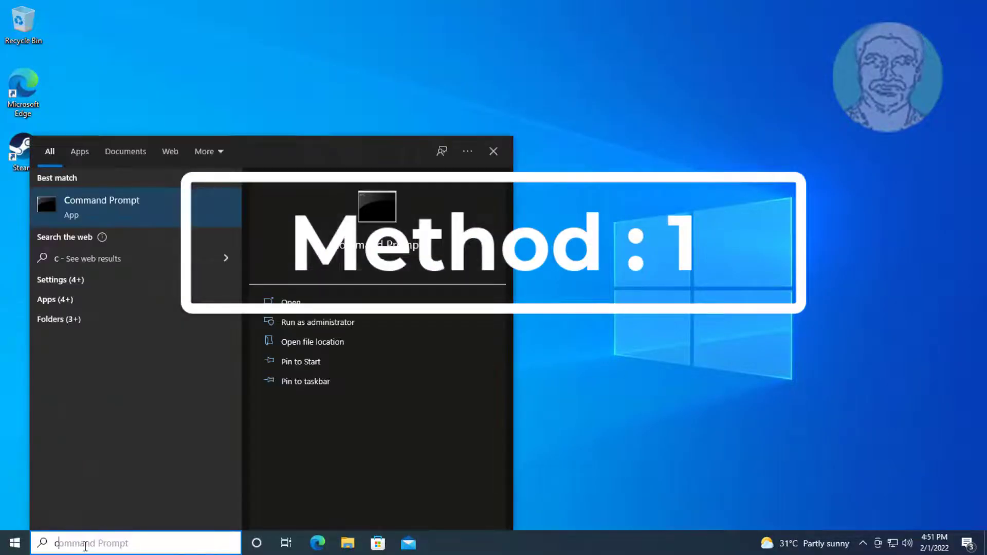
{"action": "type", "text": "cmd"}
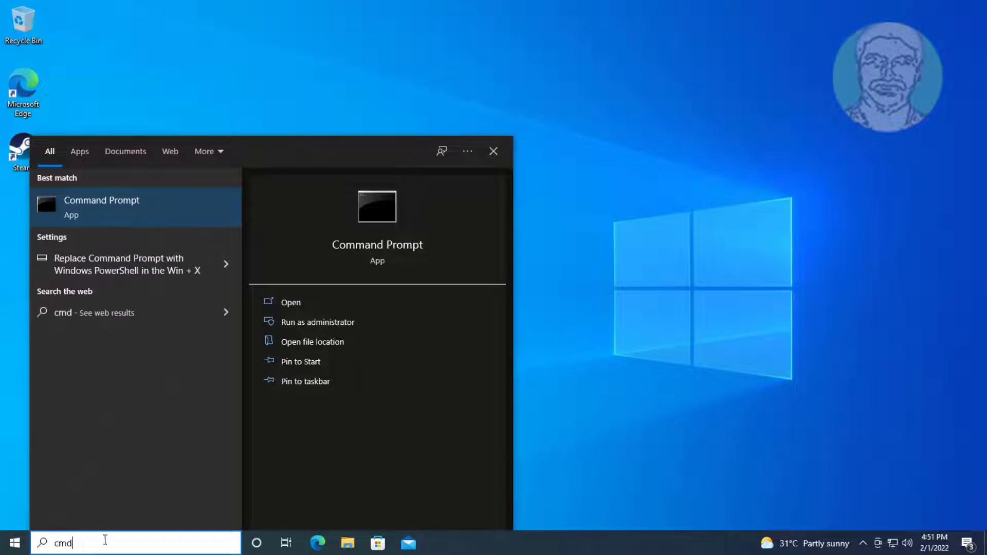
{"action": "mouse_move", "coordinate": [150, 217]}
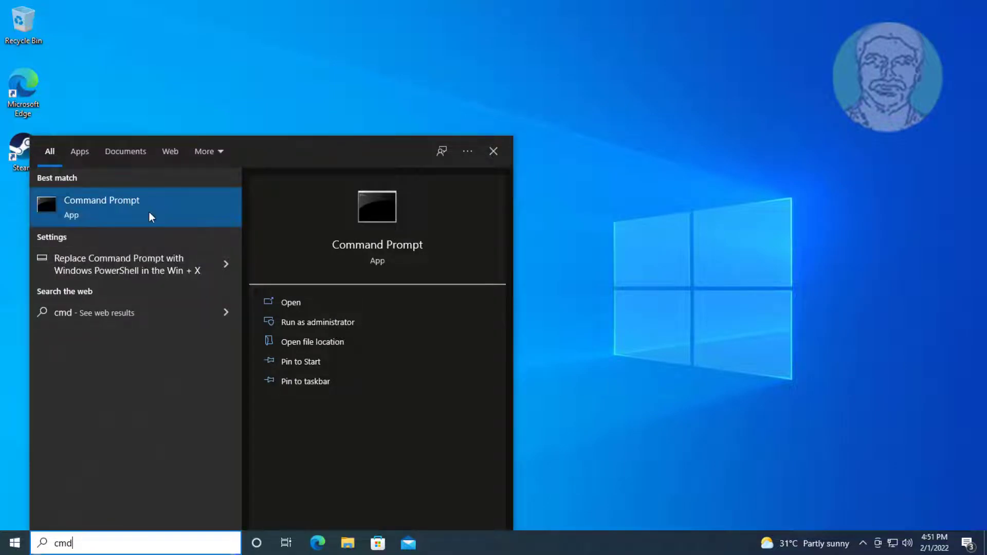
{"action": "mouse_move", "coordinate": [426, 352]}
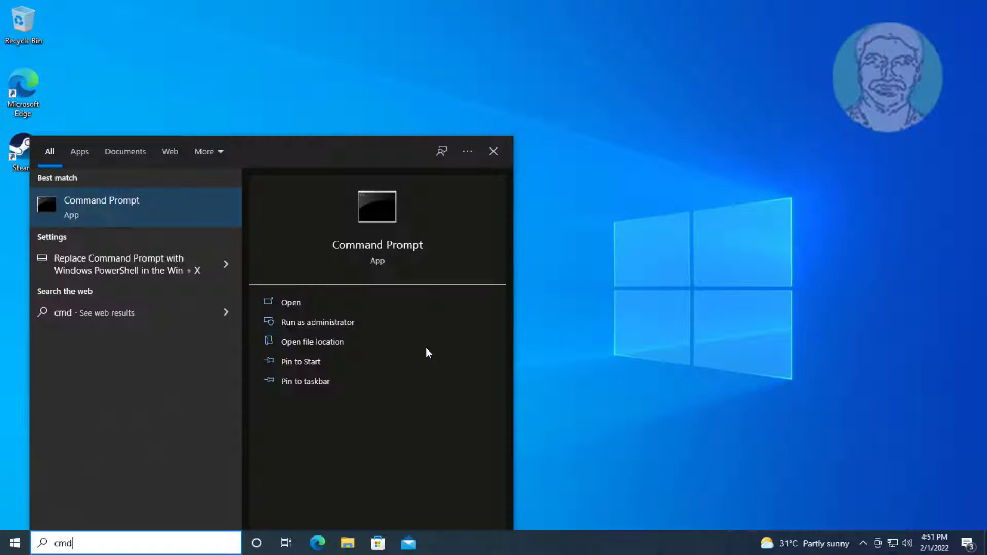
- Run 'wmic diskdrive get status' as administrator, reporting OK for both drives
{"action": "left_click", "coordinate": [318, 322]}
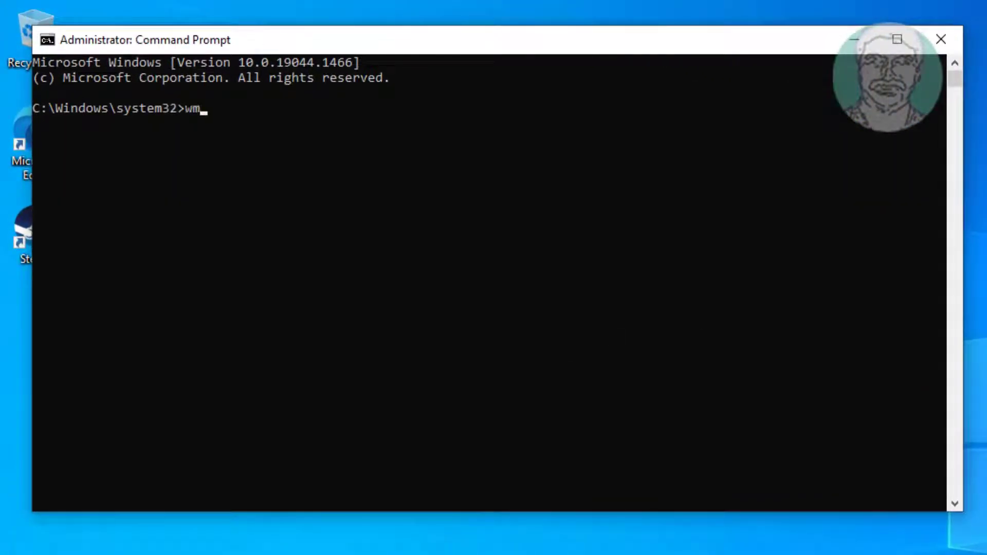
{"action": "type", "text": "ic di"}
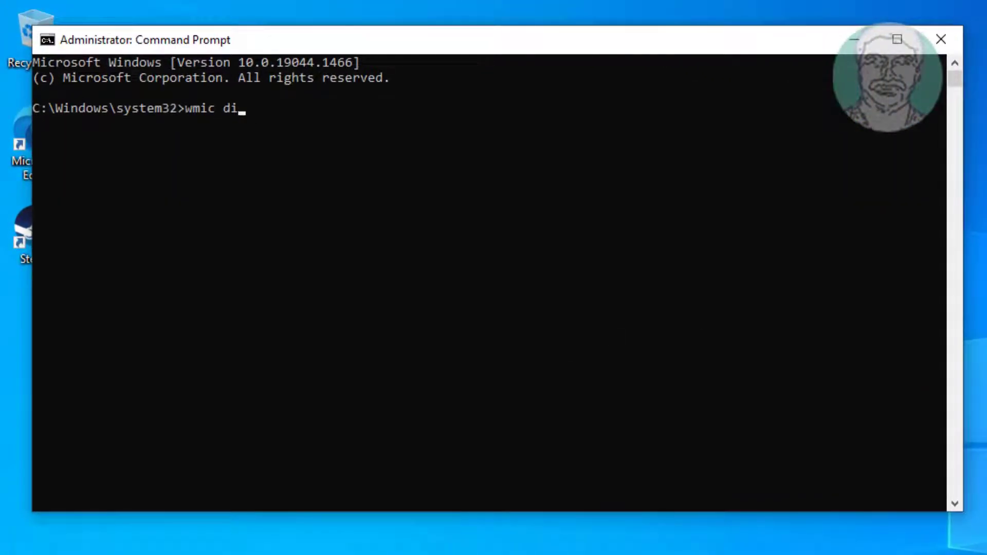
{"action": "type", "text": "skdrie"}
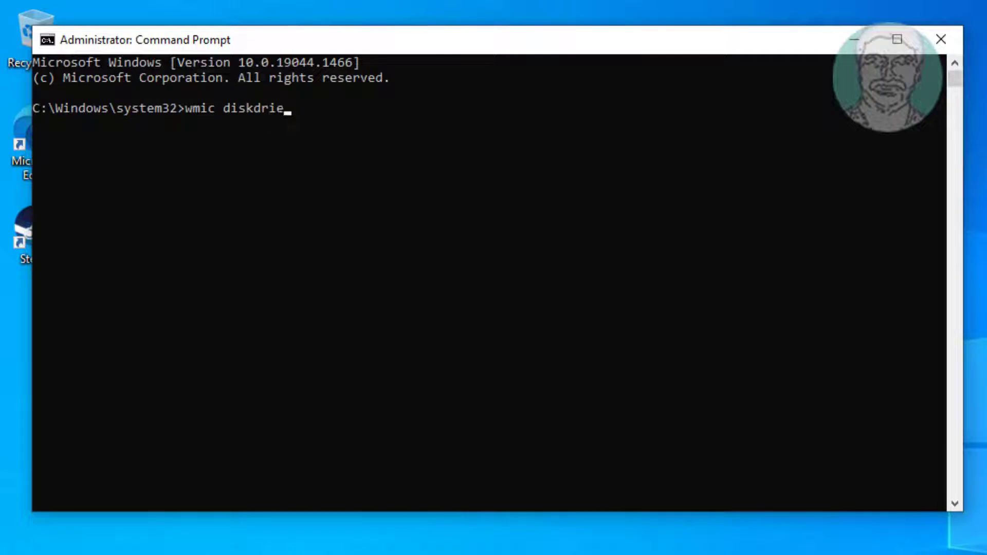
{"action": "type", "text": "ve"}
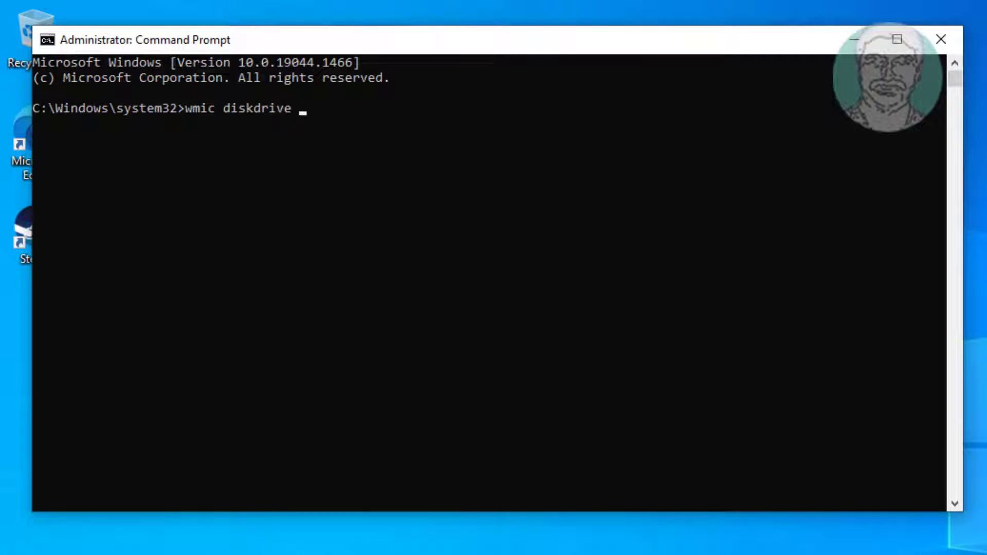
{"action": "type", "text": "get status"}
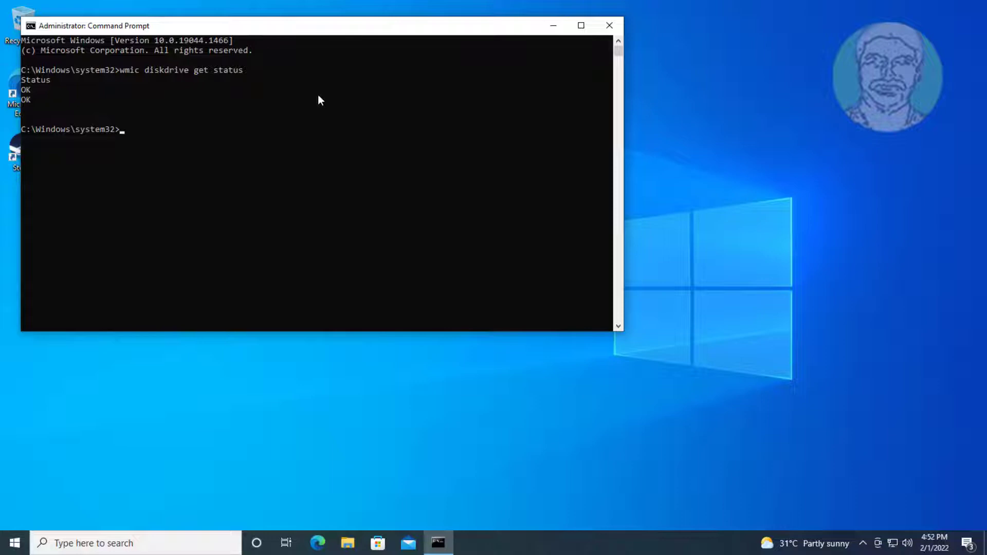
- Begin entering the chkdsk command at the prompt
{"action": "type", "text": "c"}
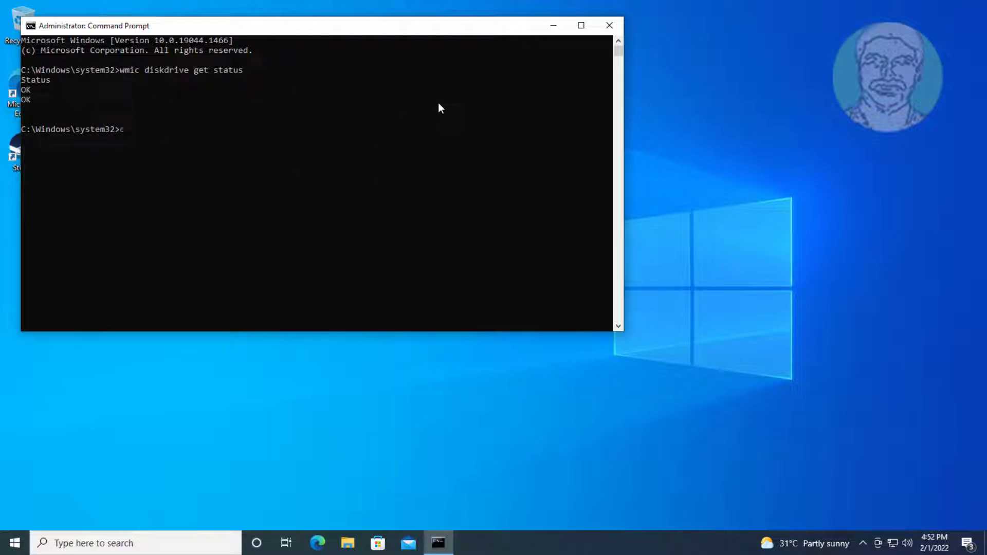
{"action": "type", "text": "hkdsk"}
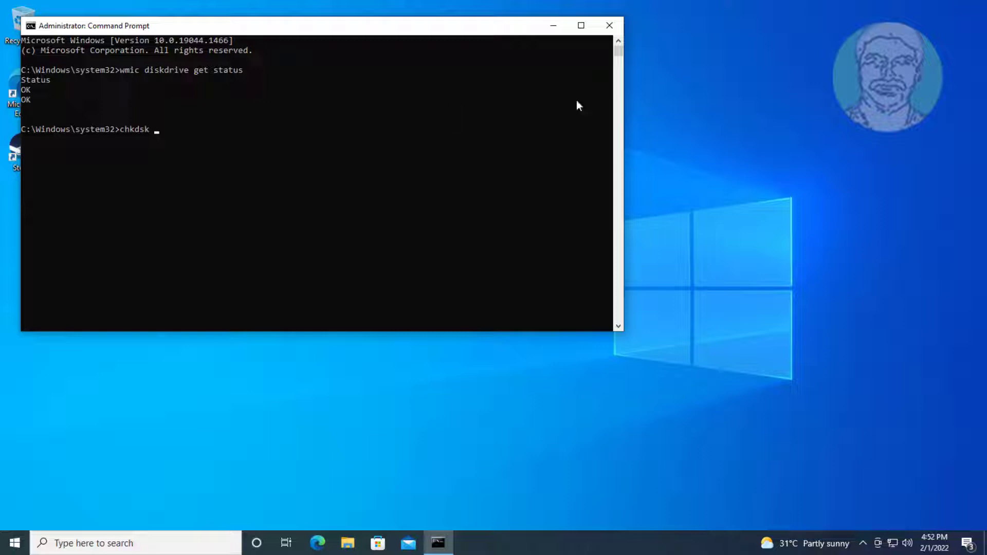
- Check This PC in File Explorer for drive letters, noting NewDisk (F:), then return to the console
{"action": "left_click", "coordinate": [348, 543]}
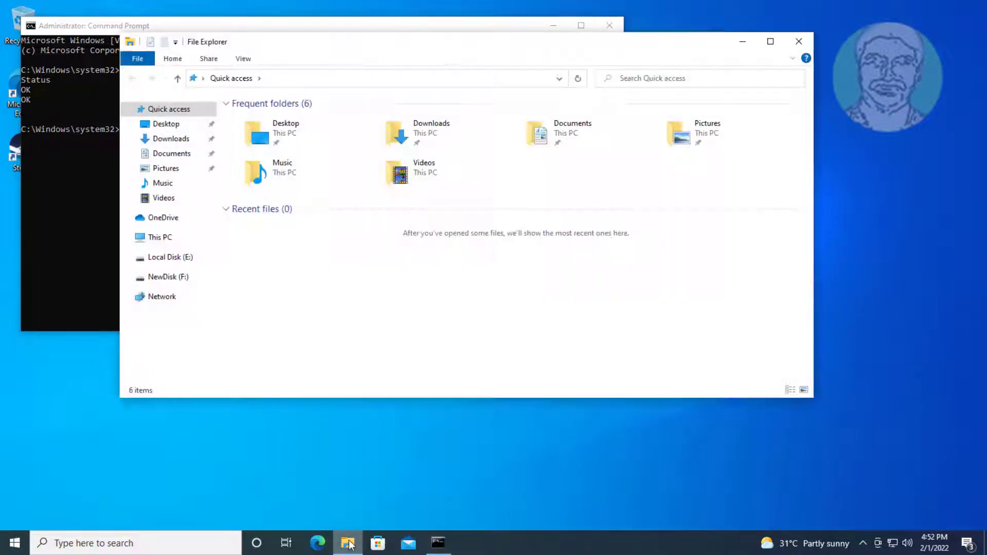
{"action": "left_click", "coordinate": [161, 237]}
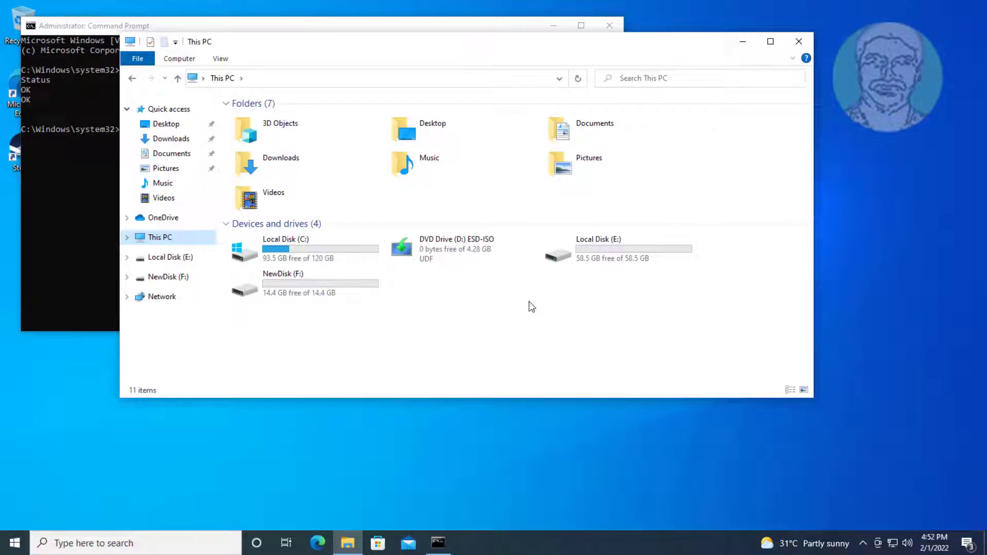
{"action": "left_click", "coordinate": [302, 284]}
{"action": "type", "text": "chkdsk f"}
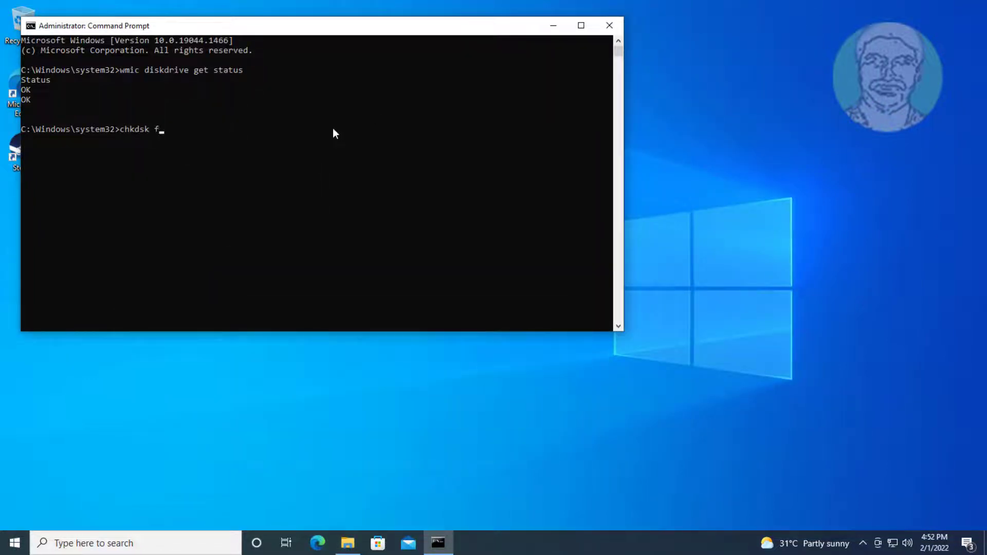
- Run 'chkdsk f: /f /x', which finds no problems on NewDisk, then close the console
{"action": "type", "text": ": /f /"}
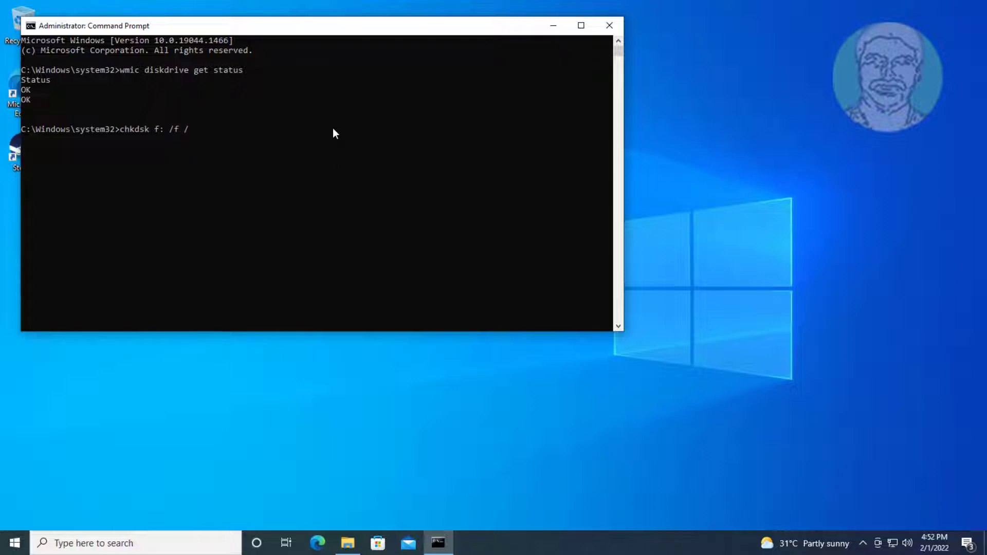
{"action": "type", "text": "x"}
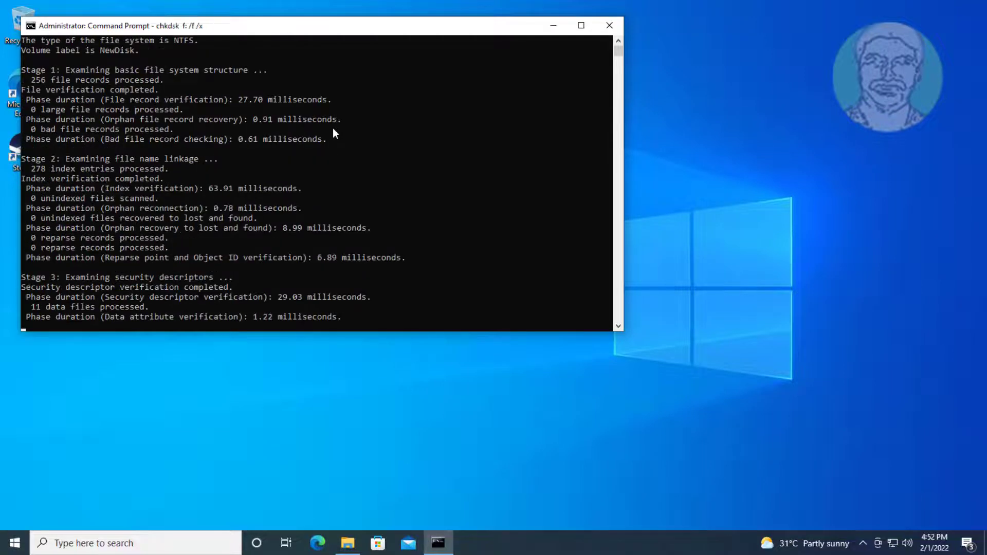
{"action": "mouse_move", "coordinate": [502, 187]}
{"action": "type", "text": "e"}
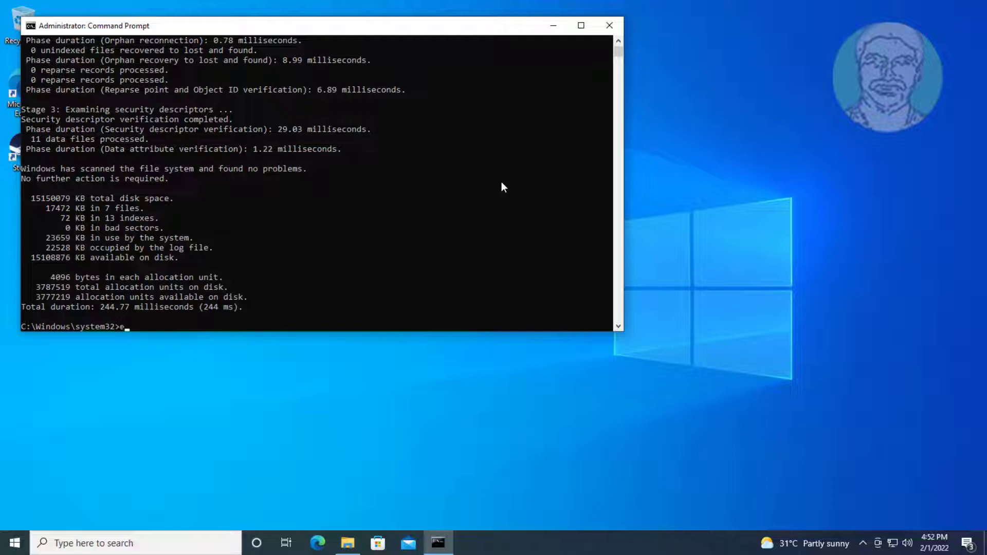
{"action": "left_click", "coordinate": [608, 25]}
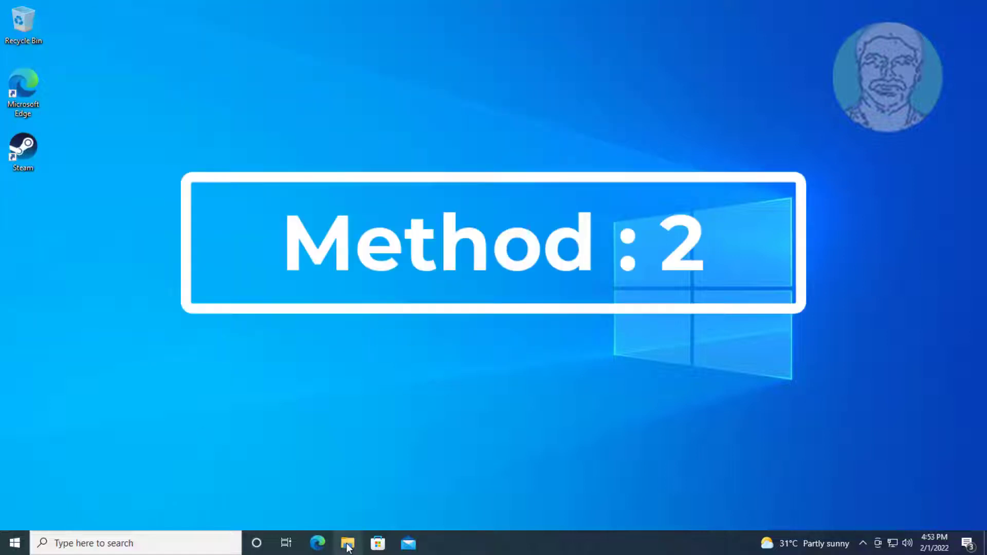
- Show This PC with its drives in File Explorer
{"action": "left_click", "coordinate": [347, 543]}
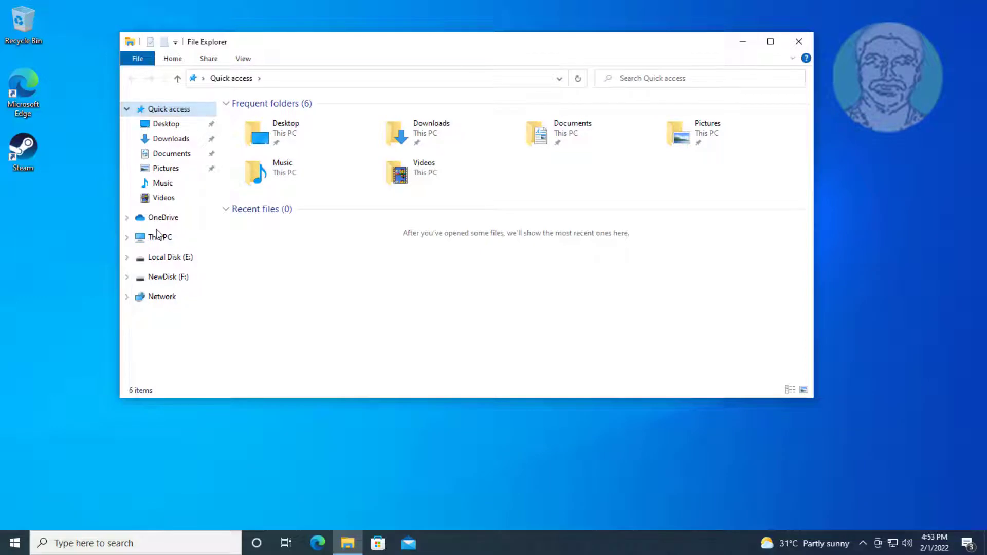
{"action": "left_click", "coordinate": [160, 236]}
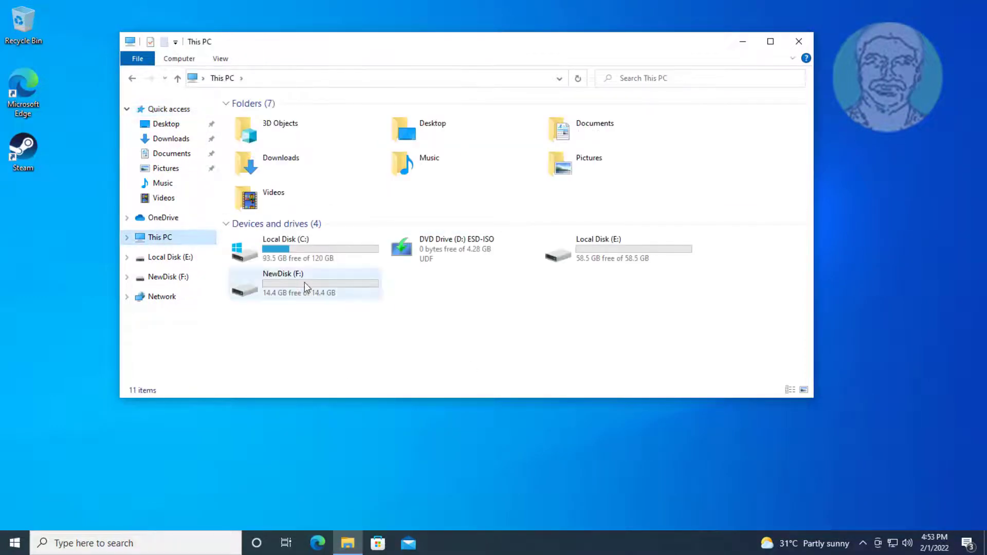
- Scan NewDisk (F:) with the built-in error checking from its Properties Tools, finding no errors
{"action": "right_click", "coordinate": [304, 284]}
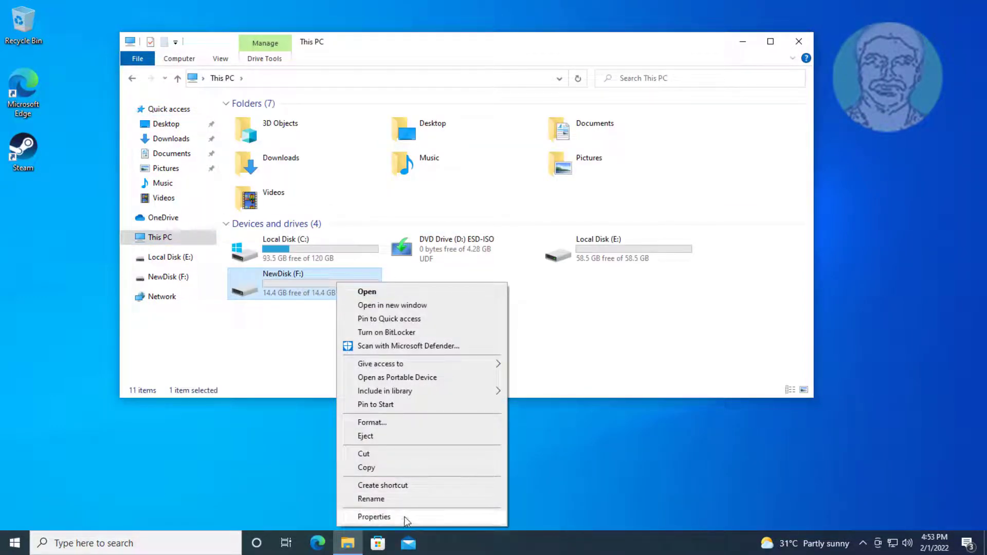
{"action": "left_click", "coordinate": [374, 517]}
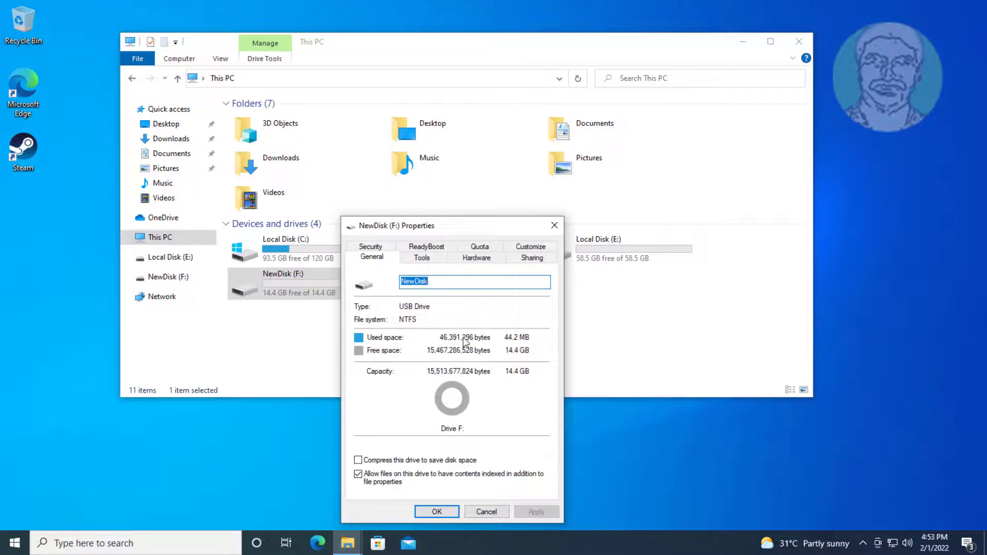
{"action": "left_click", "coordinate": [422, 257]}
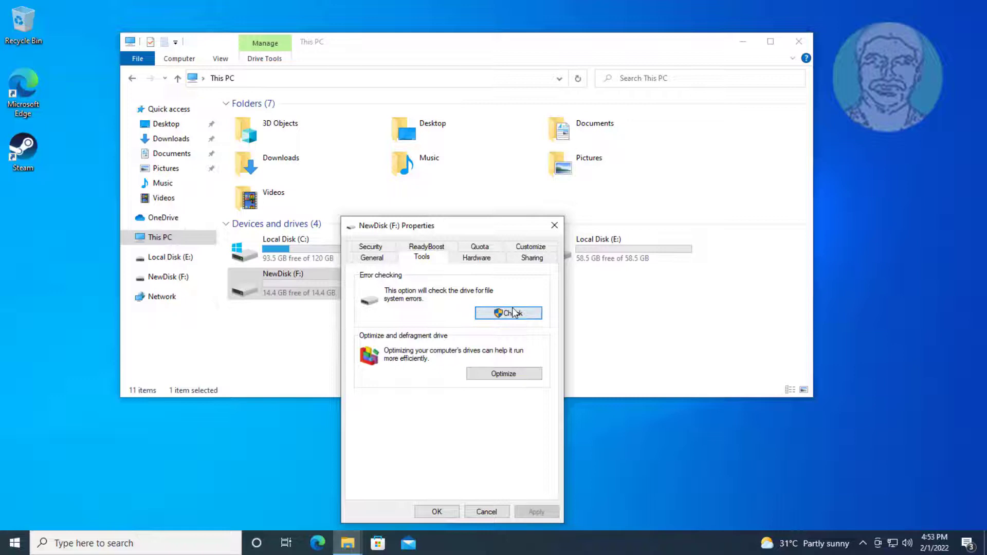
{"action": "left_click", "coordinate": [507, 312]}
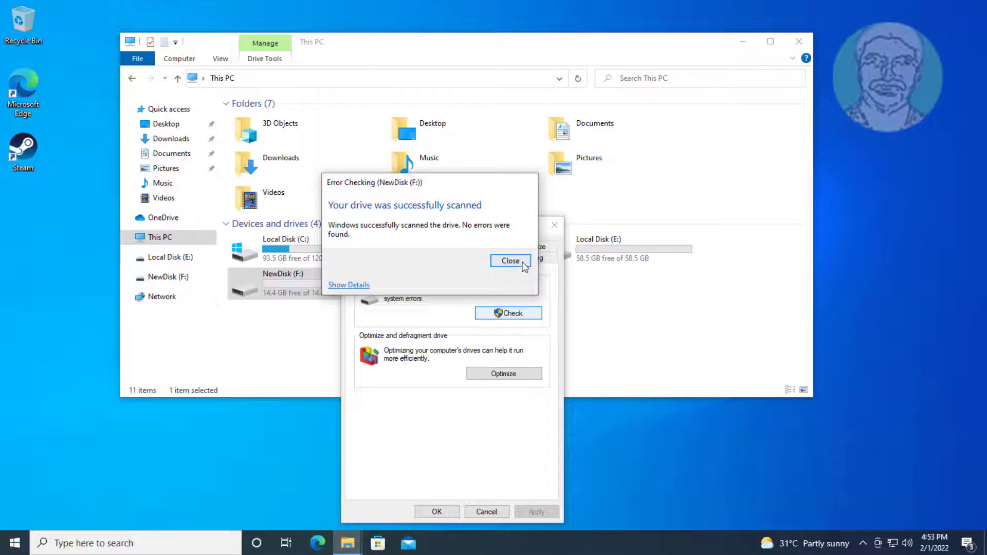
{"action": "left_click", "coordinate": [511, 260]}
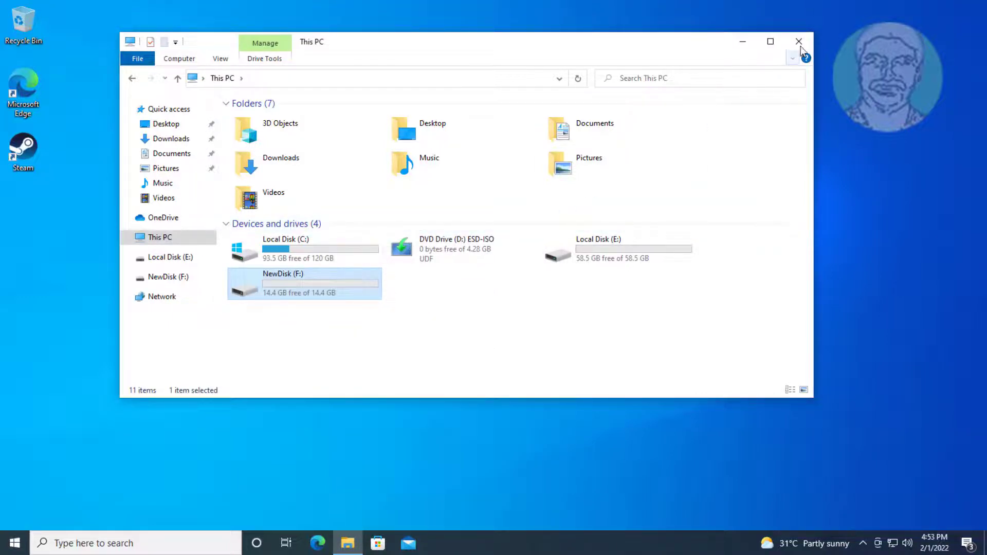
- Close the This PC window, leaving the desktop showing
{"action": "left_click", "coordinate": [798, 41]}
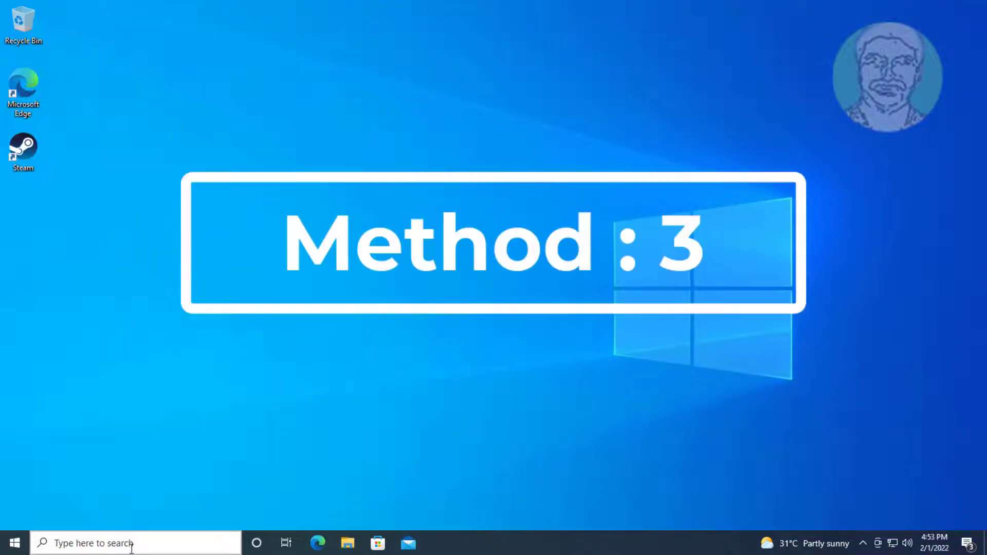
- Launch Command Prompt as administrator from the 'cmd' search, approving the UAC prompt
{"action": "type", "text": "cmd"}
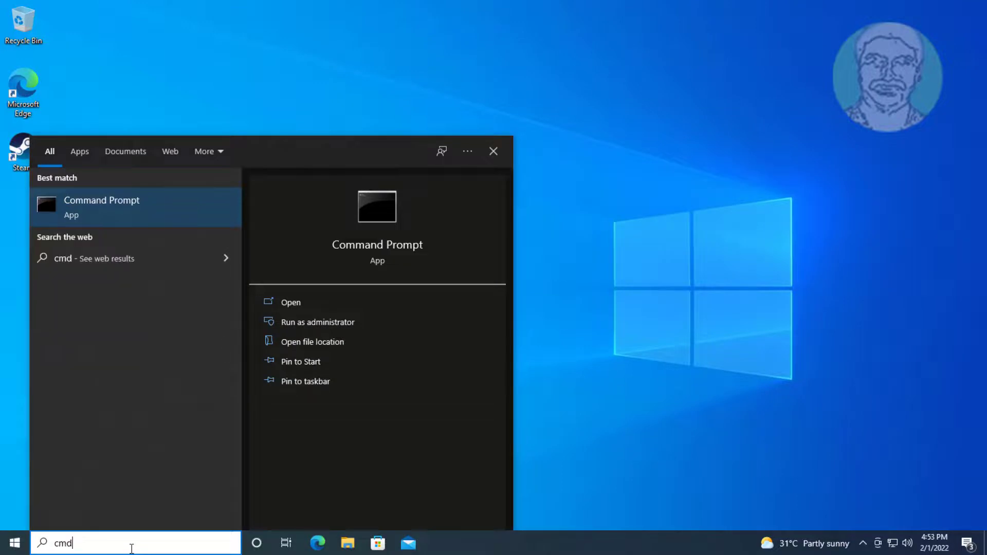
{"action": "mouse_move", "coordinate": [129, 218]}
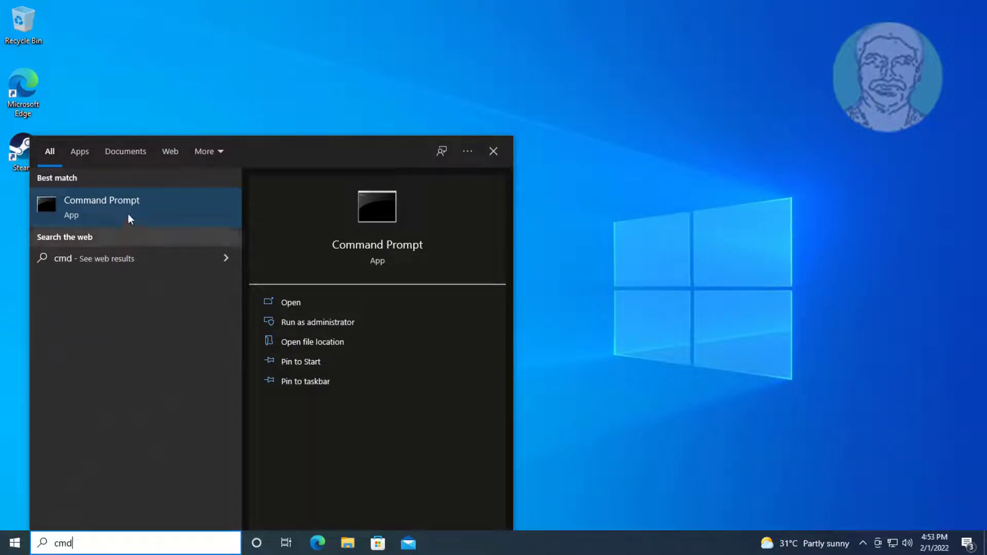
{"action": "left_click", "coordinate": [317, 322]}
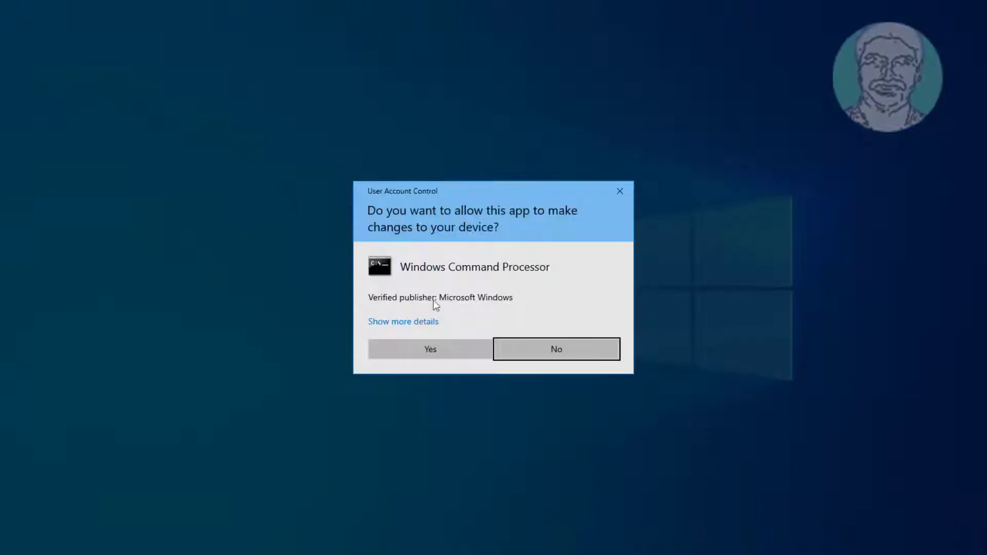
{"action": "left_click", "coordinate": [429, 349]}
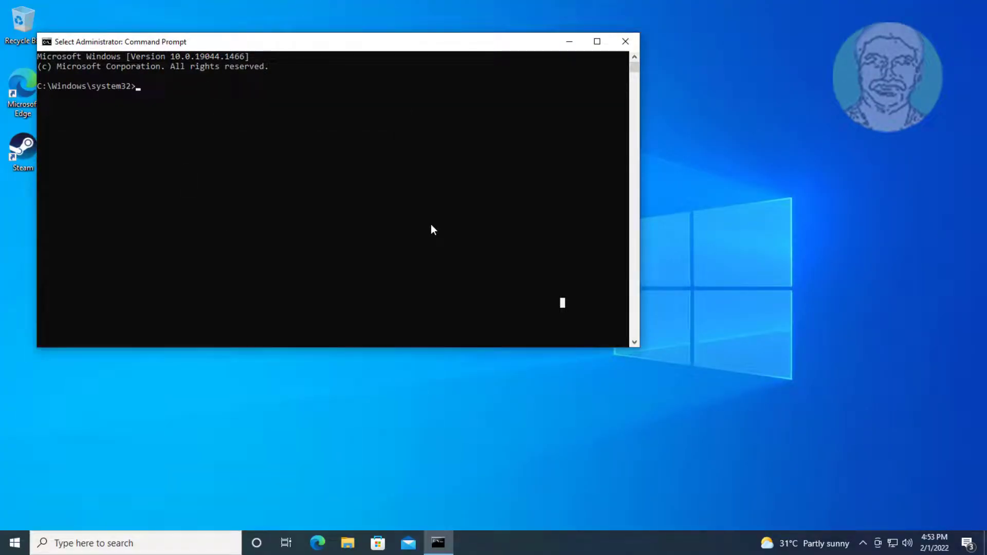
- Start diskpart and run 'list disk', showing Disk 0 (180 GB) and Disk 1 (14 GB)
{"action": "type", "text": "diskpart"}
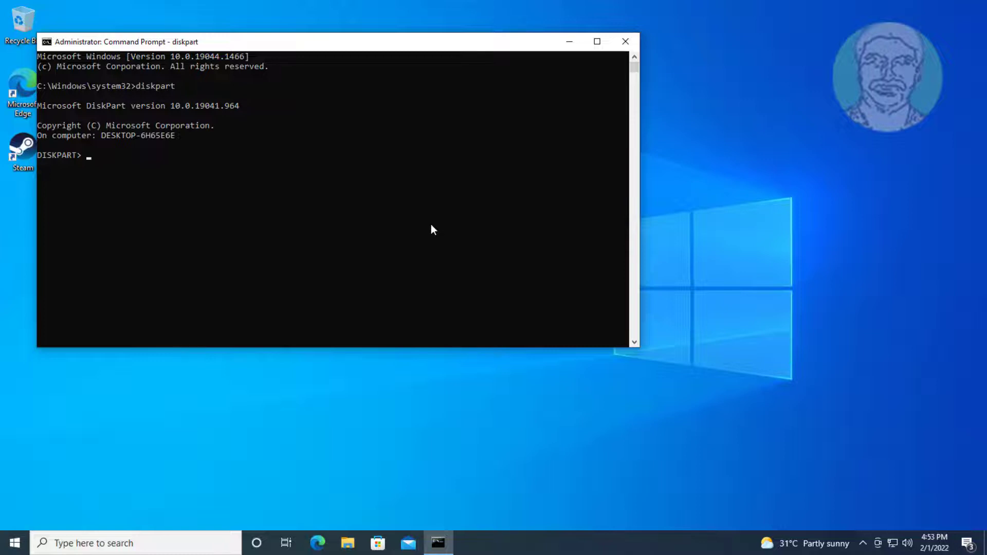
{"action": "type", "text": "list"}
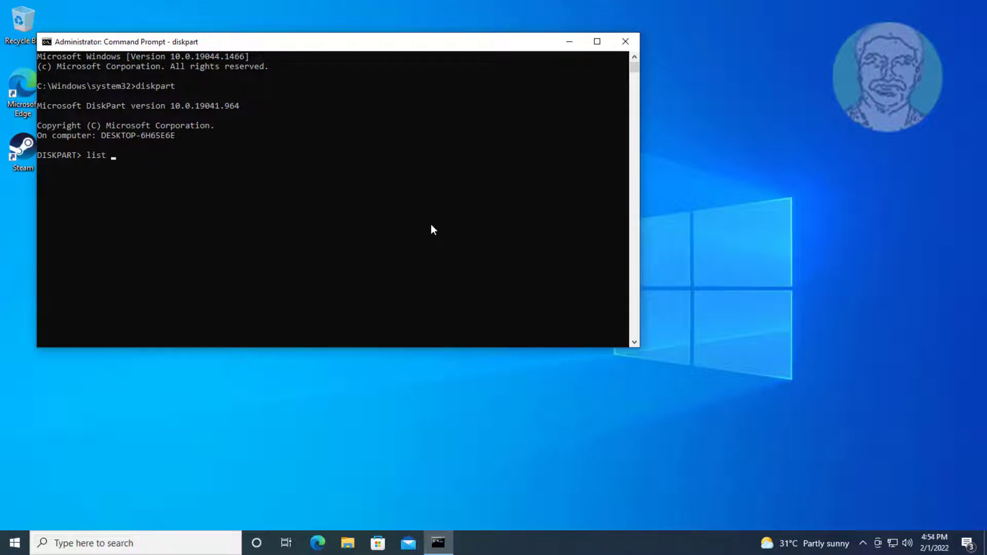
{"action": "type", "text": "disk"}
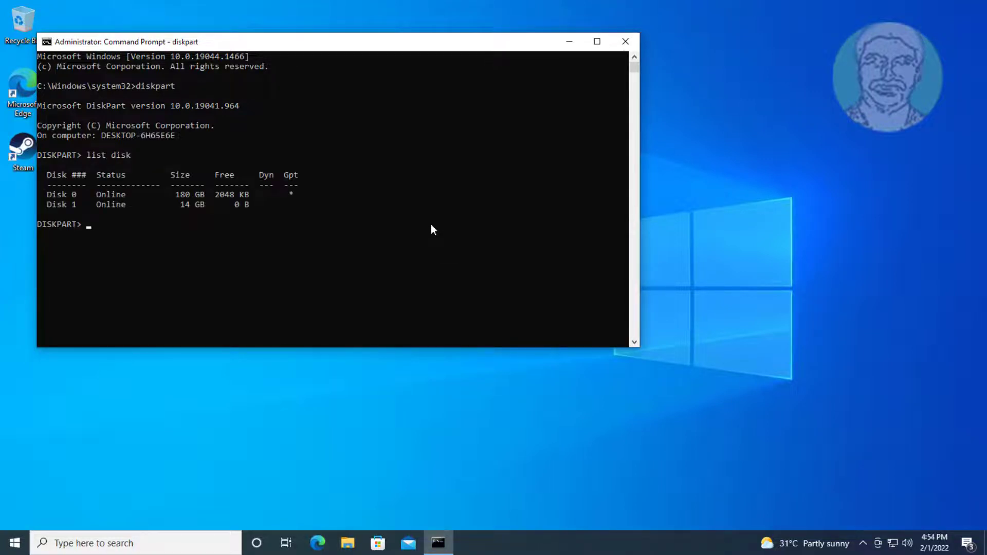
{"action": "mouse_move", "coordinate": [441, 501]}
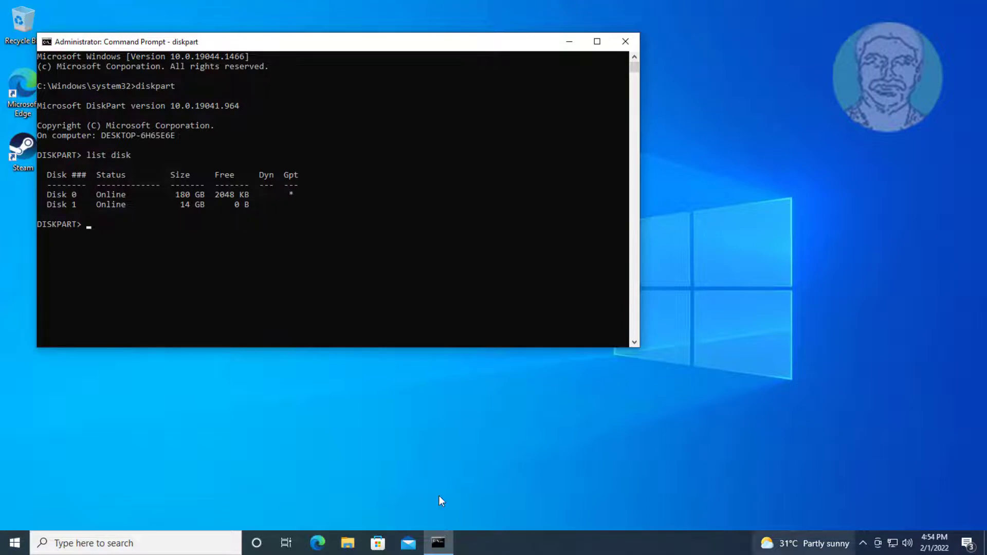
{"action": "mouse_move", "coordinate": [192, 211]}
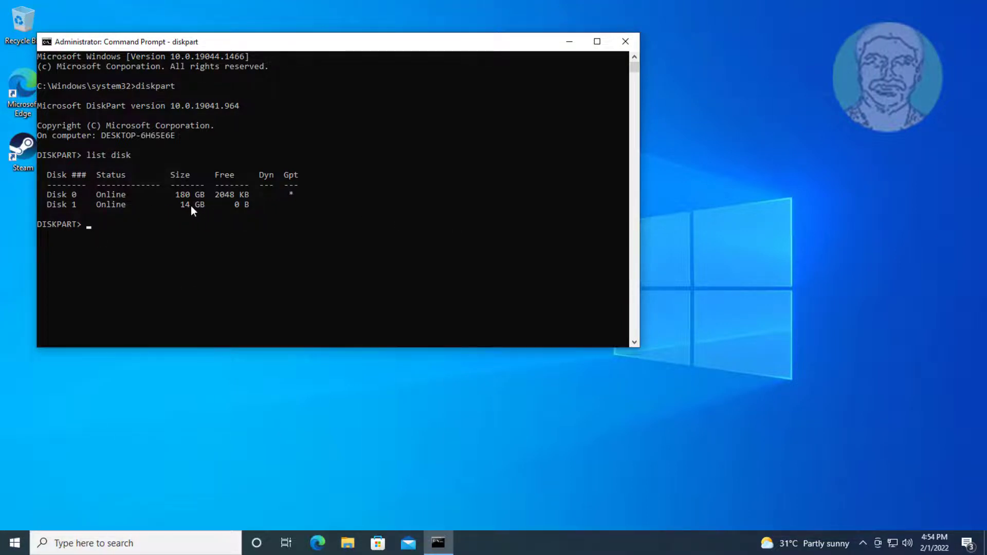
- Briefly check the drives in File Explorer for comparison
{"action": "left_click", "coordinate": [347, 543]}
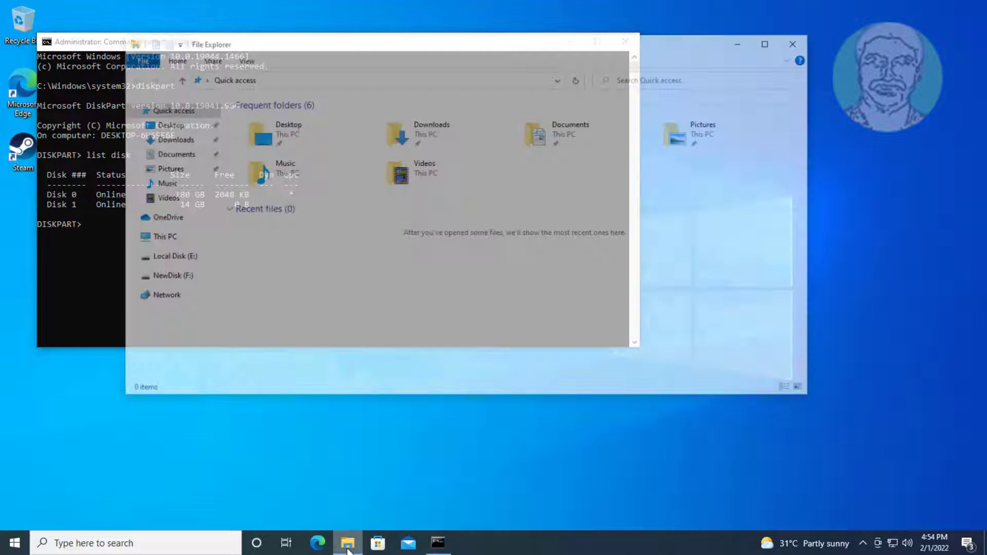
{"action": "left_click", "coordinate": [350, 238]}
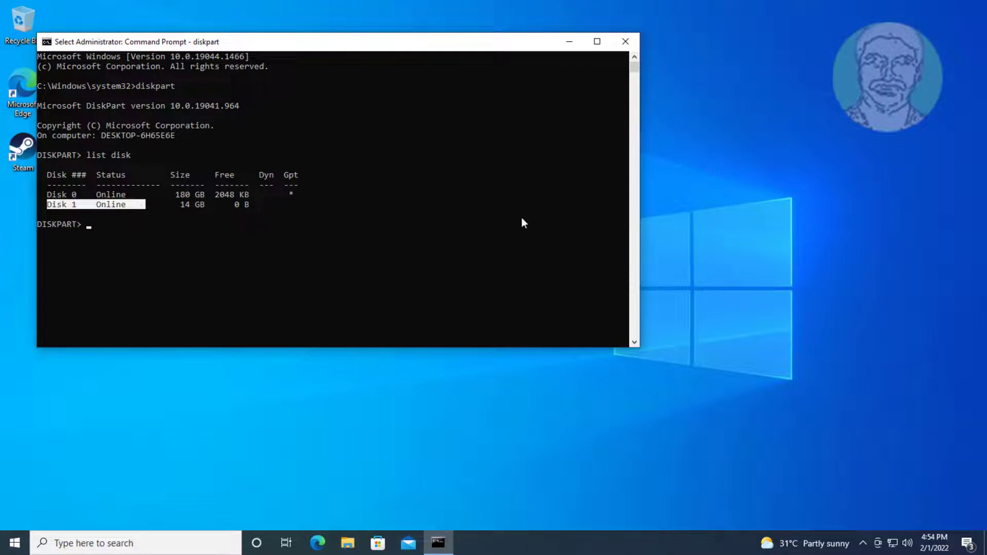
- Run 'select disk 1', 'clean' and 'create partition primary', each succeeding
{"action": "type", "text": "select disk"}
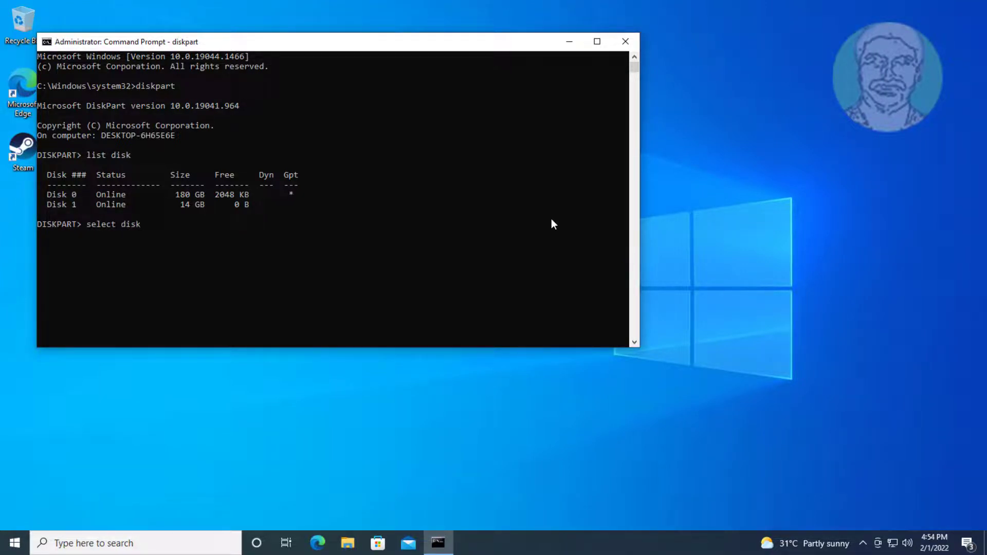
{"action": "type", "text": "1"}
{"action": "type", "text": "cle"}
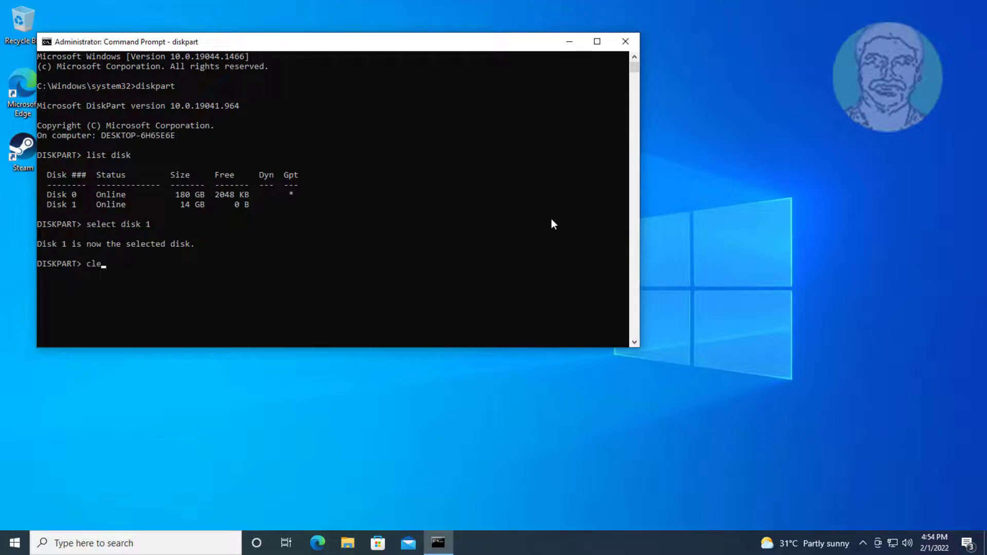
{"action": "type", "text": "an"}
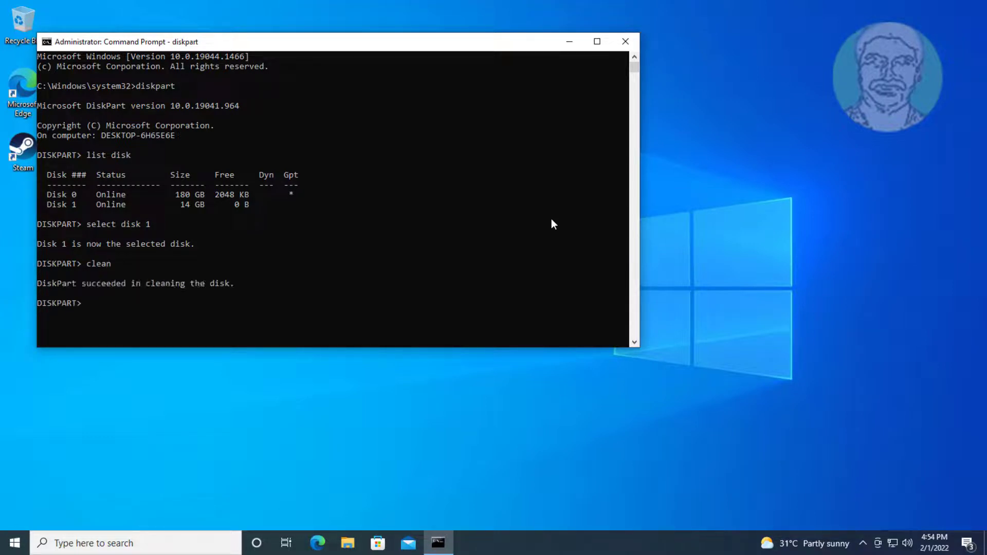
{"action": "type", "text": "create pa"}
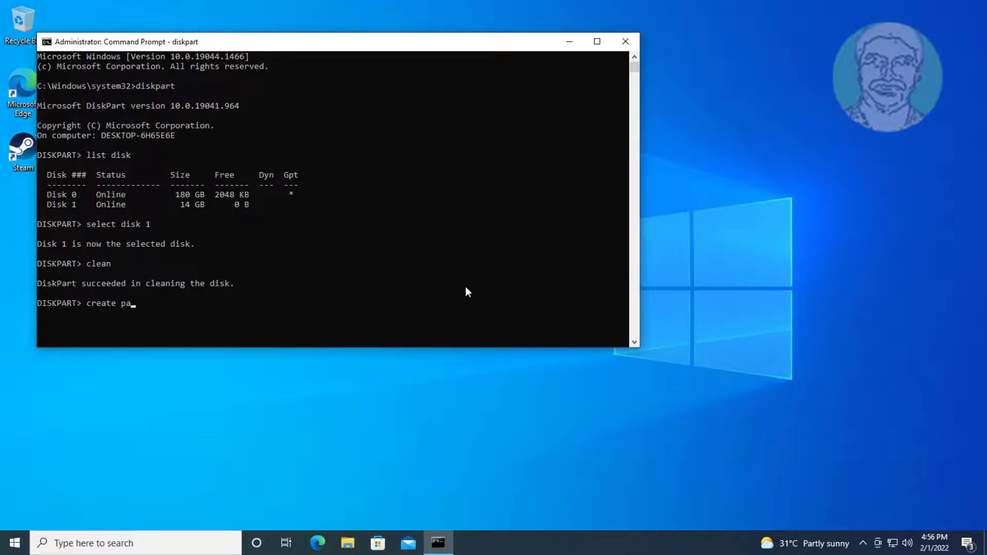
{"action": "type", "text": "rtition"}
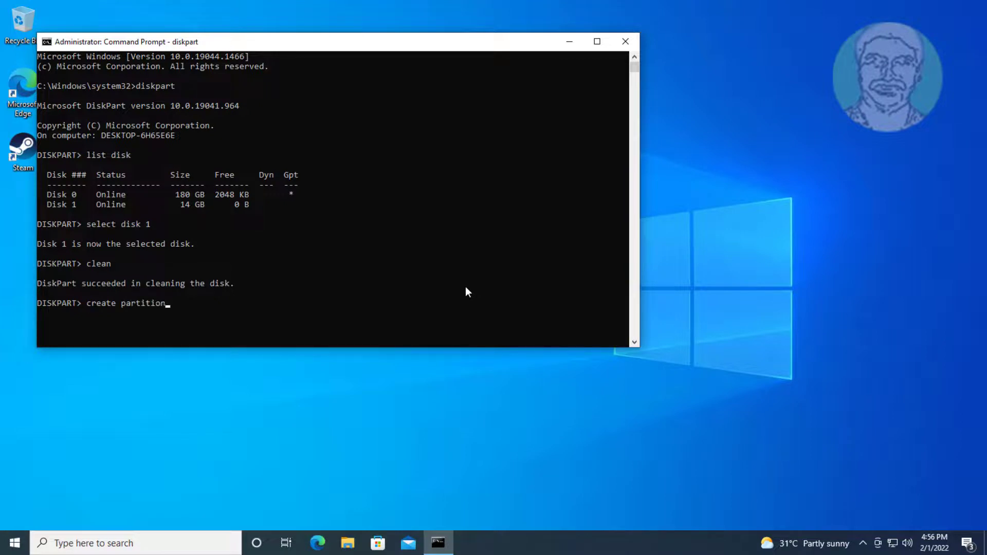
{"action": "type", "text": "primary"}
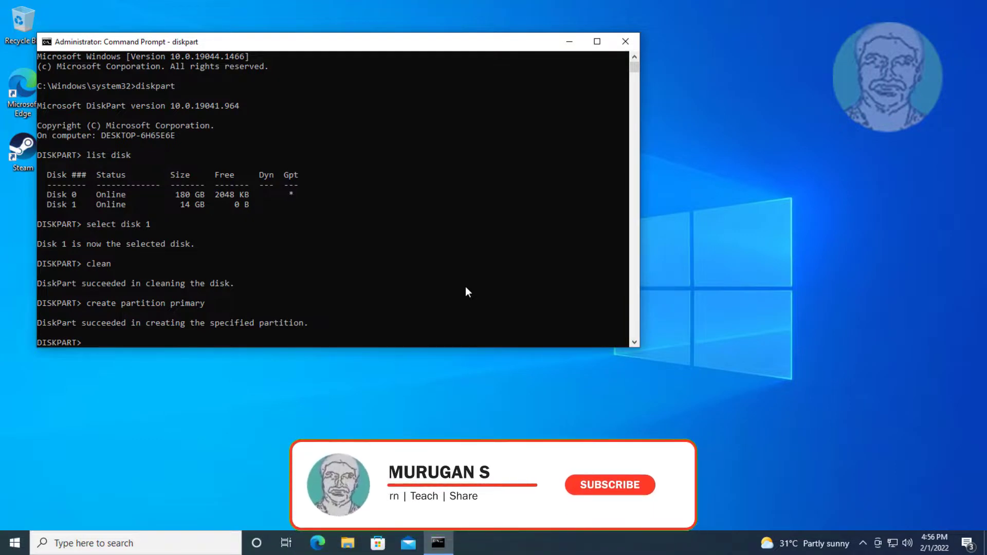
- Run 'format fs=ntfs quick' and 'assign', then exit DiskPart and close the console
{"action": "type", "text": "format fs=ntfs quick"}
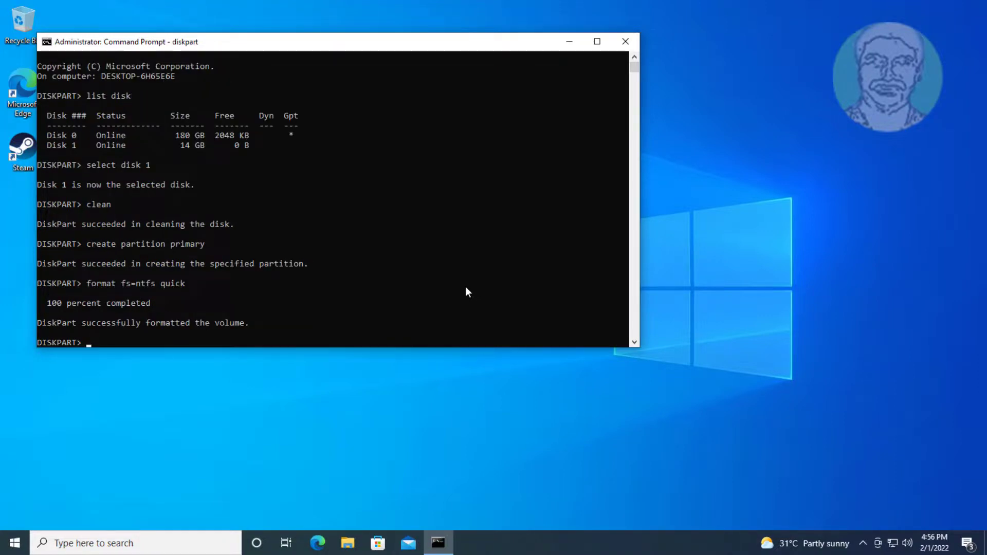
{"action": "type", "text": "assign"}
{"action": "type", "text": "exit"}
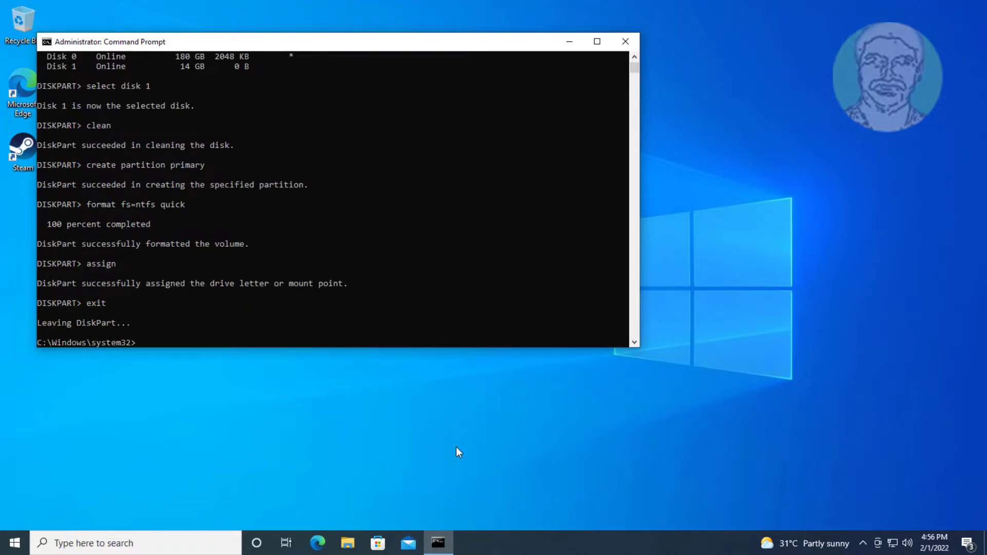
{"action": "left_click", "coordinate": [624, 41]}
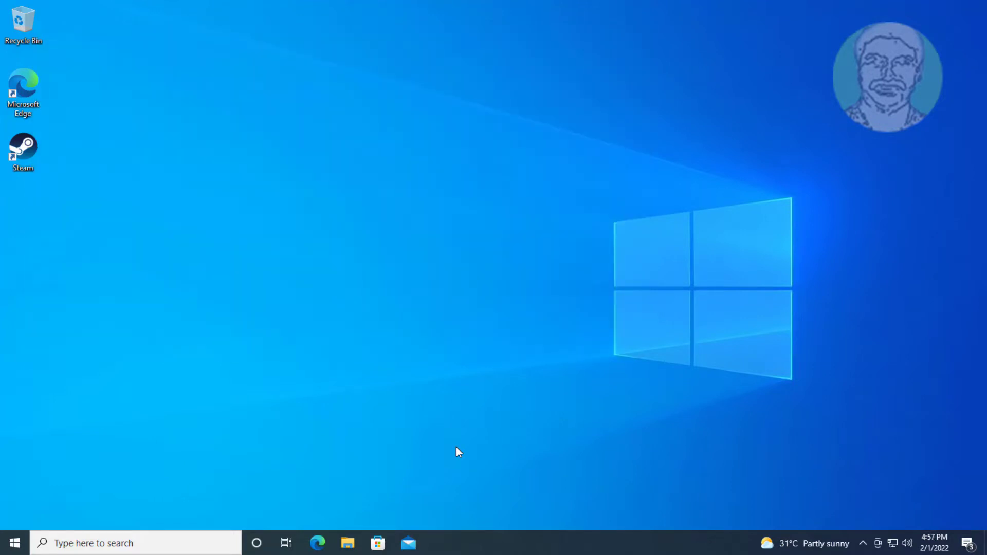
- Show This PC, where USB Drive (G:) appears with 14.4 GB free of 14.4 GB
{"action": "left_click", "coordinate": [347, 543]}
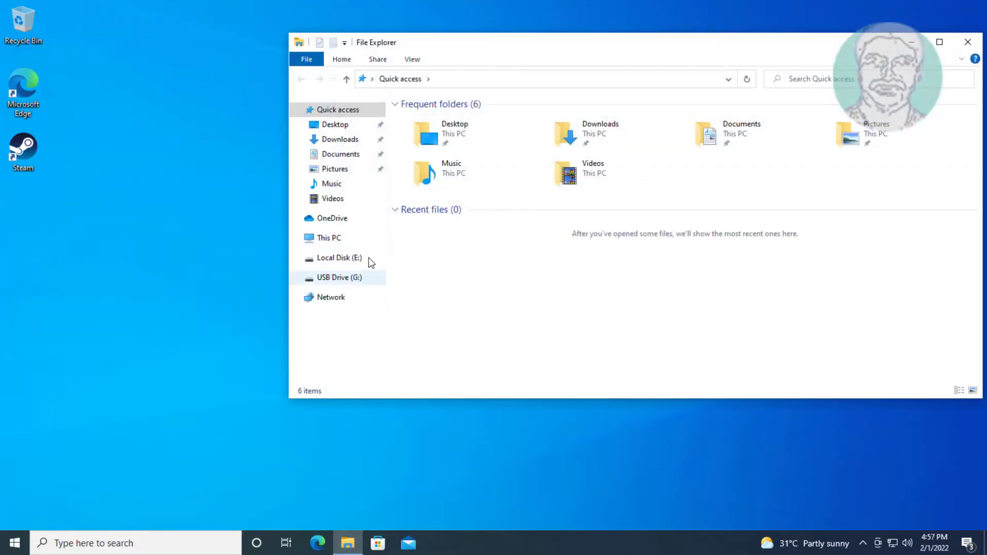
{"action": "left_click", "coordinate": [329, 238]}
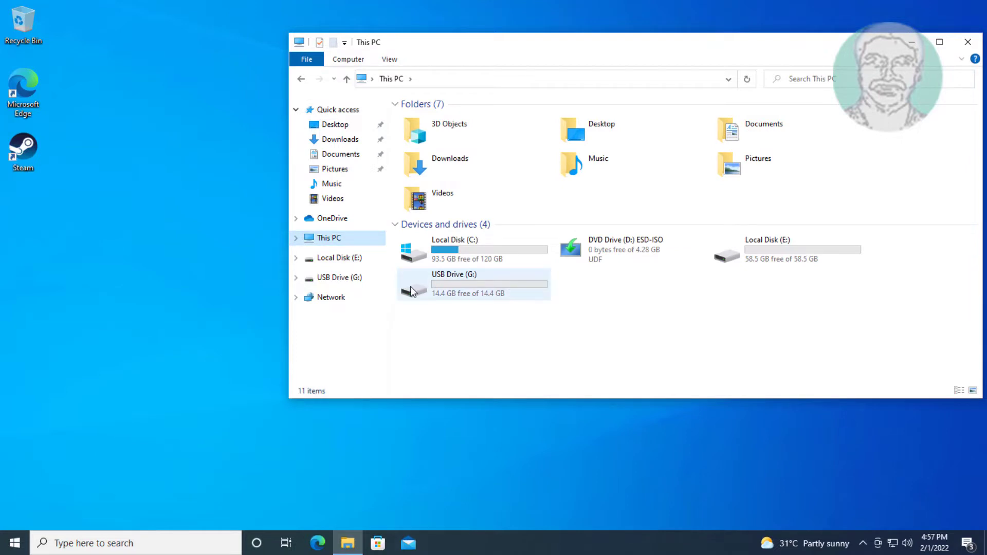